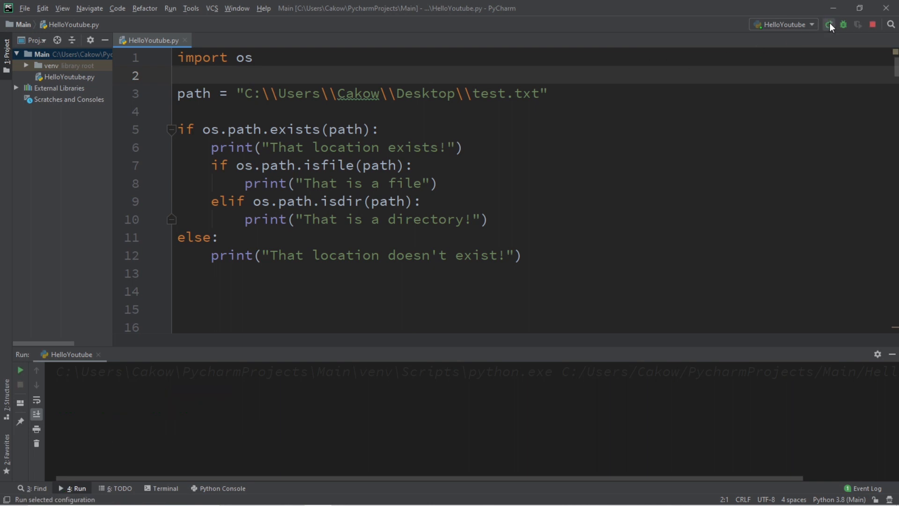
Run the existing HelloYoutube script that checks the Desktop test.txt path.
click(829, 25)
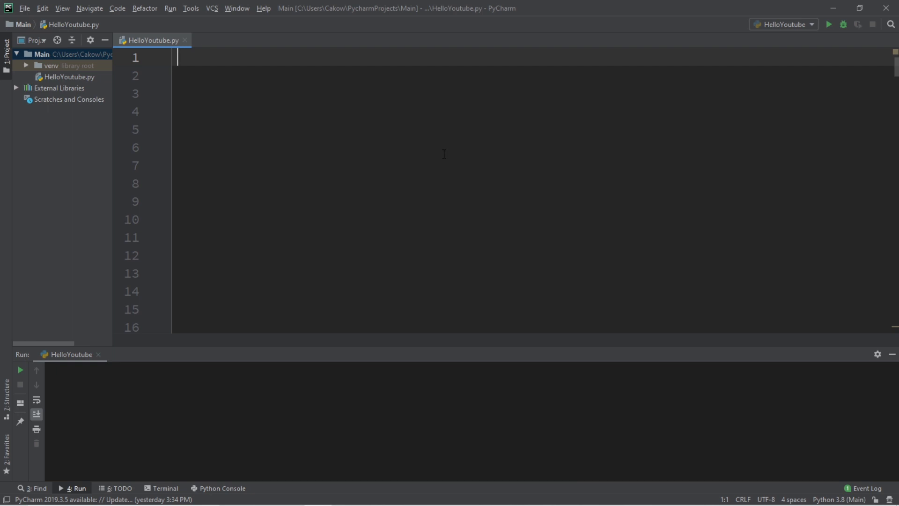
mouse_move(457, 73)
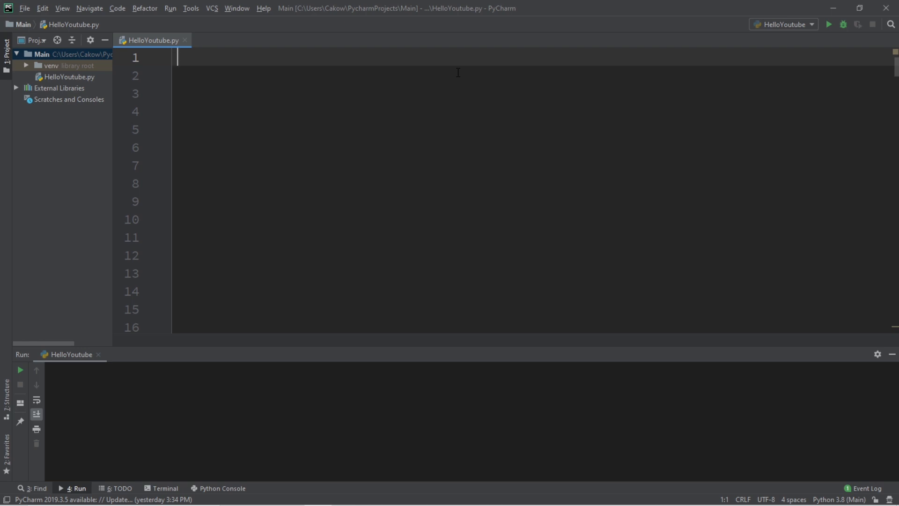
Begin the fresh script with an `import os` line.
text(import os)
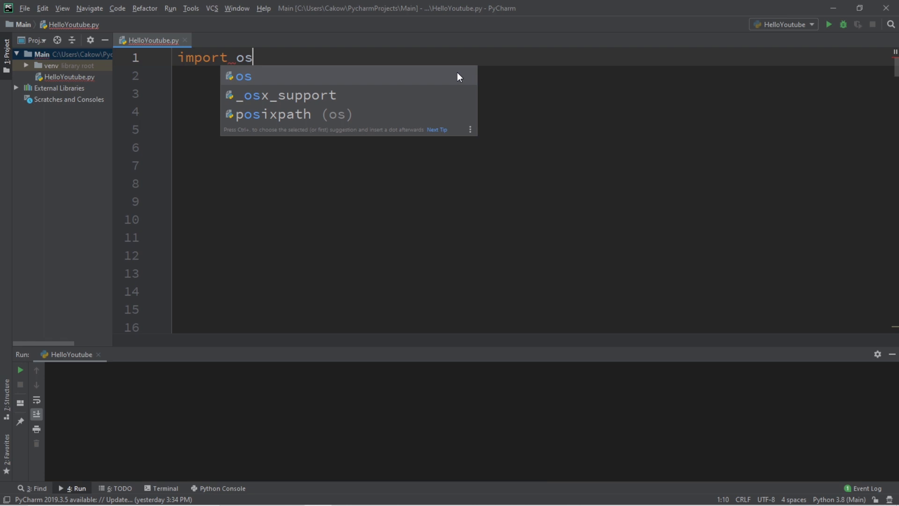
key(Enter)
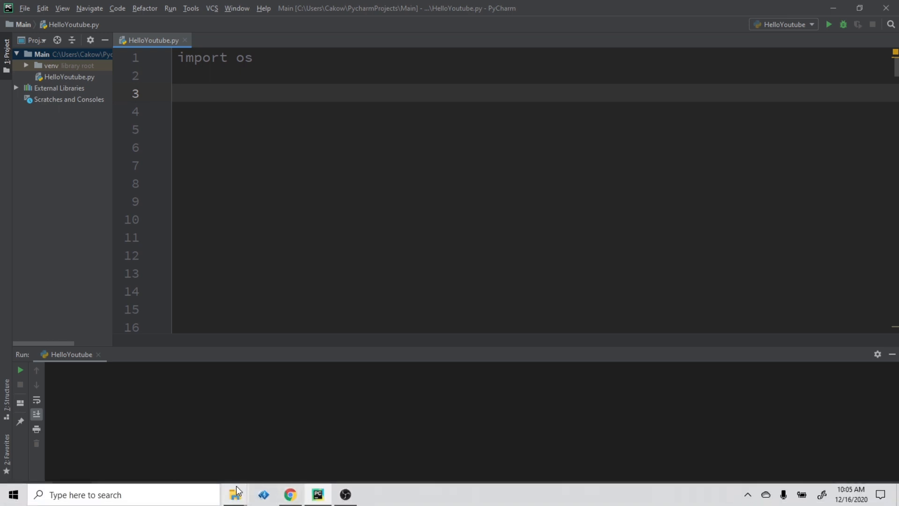
Create an empty text file named test.txt on the Desktop in File Explorer.
click(234, 494)
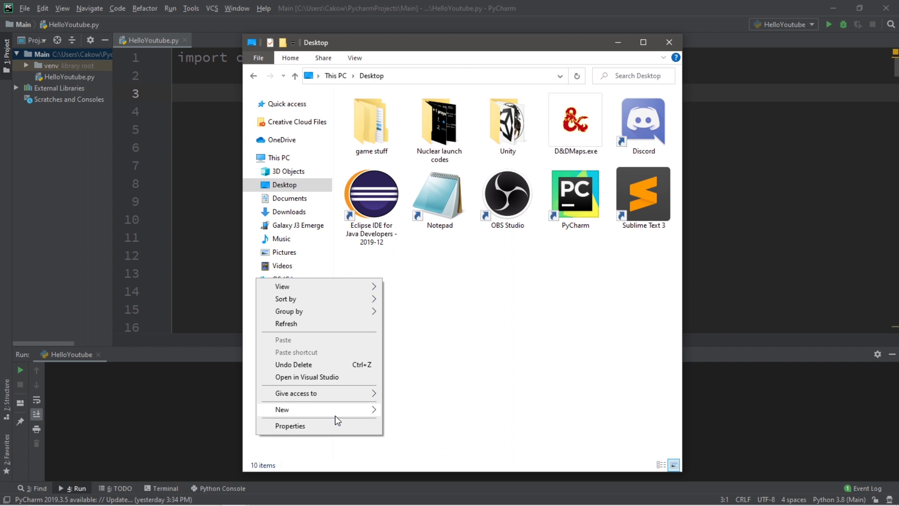
click(282, 409)
text(test.txt)
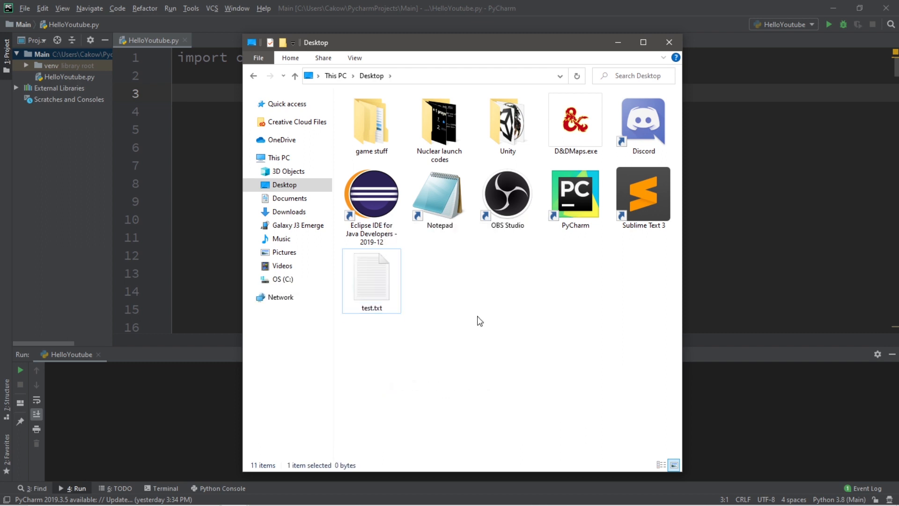
right_click(371, 280)
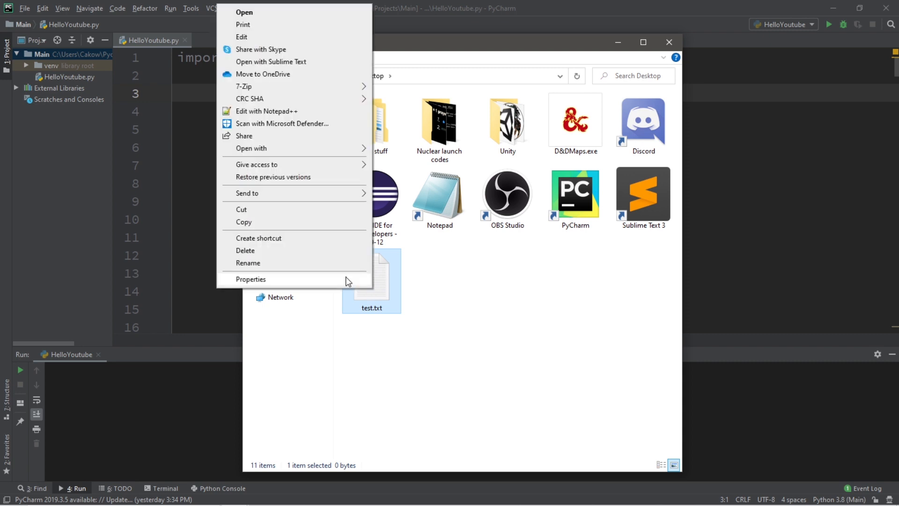
click(250, 279)
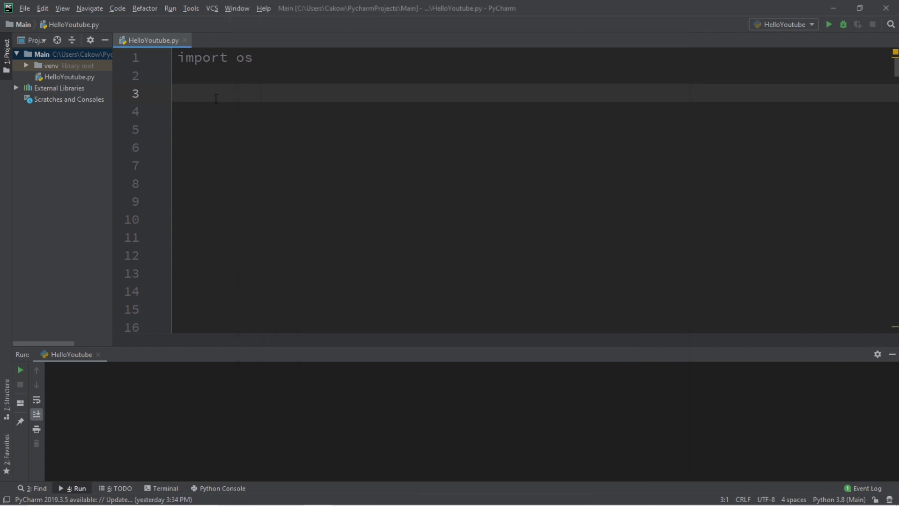
Assign `path` to "C:\\Users\\Cakow\\Desktop\\test.txt" with doubled backslashes.
text(path)
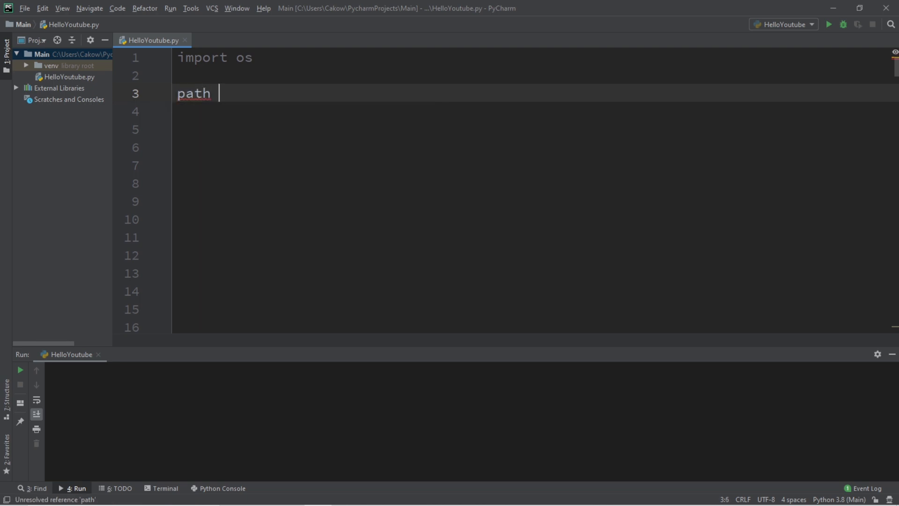
text(= "")
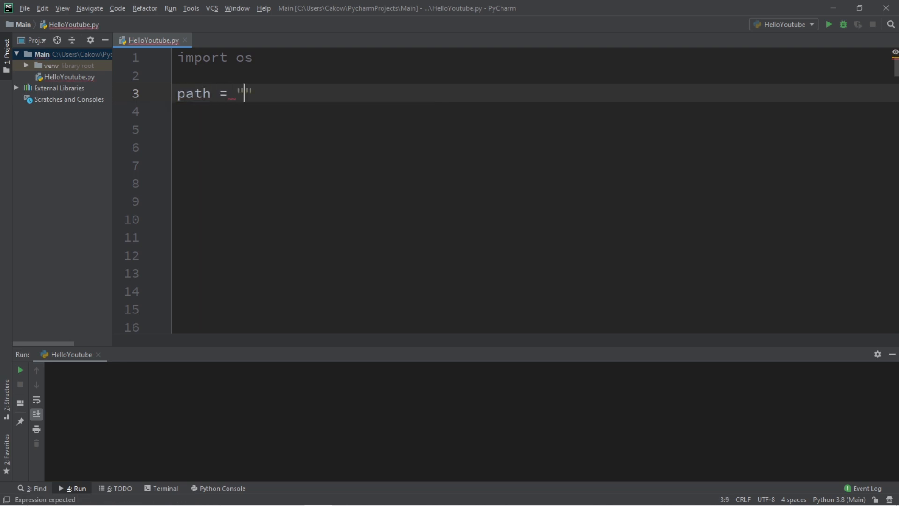
text(C:\Users\Cakow\Desktop\)
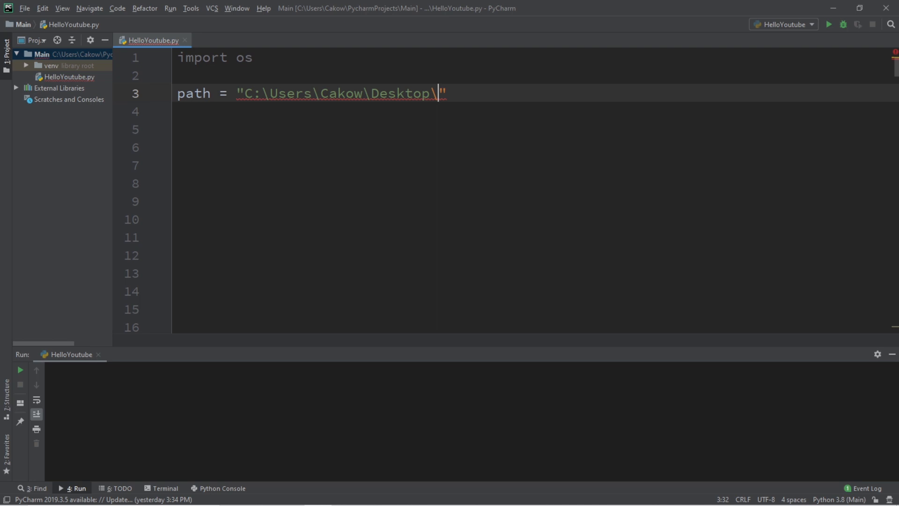
text(te)
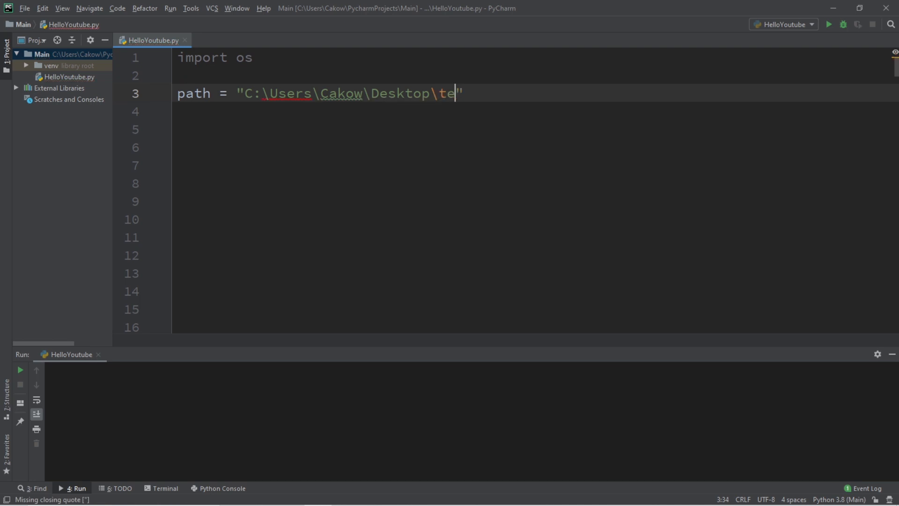
text(st.txt)
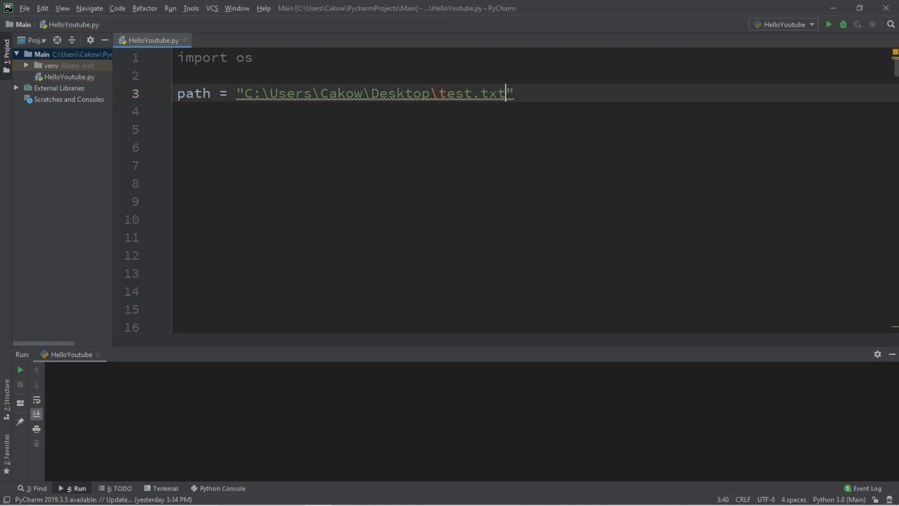
click(271, 93)
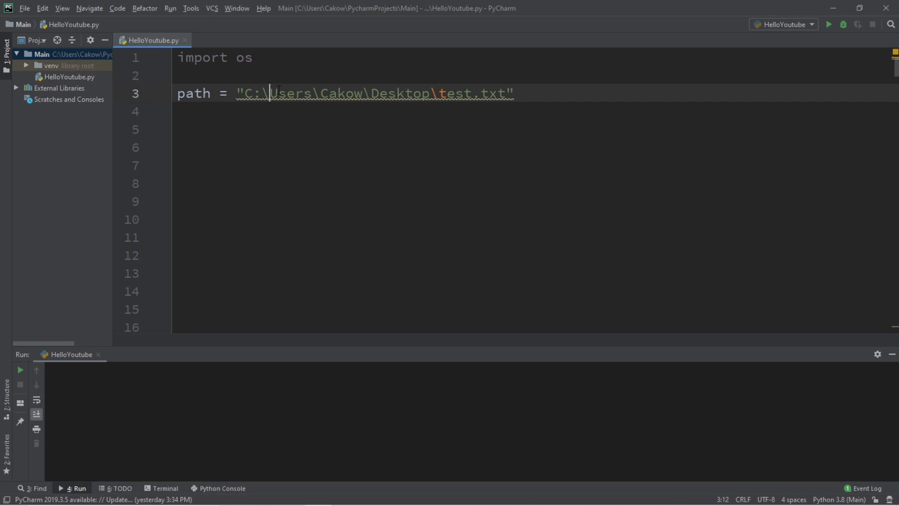
text(\)
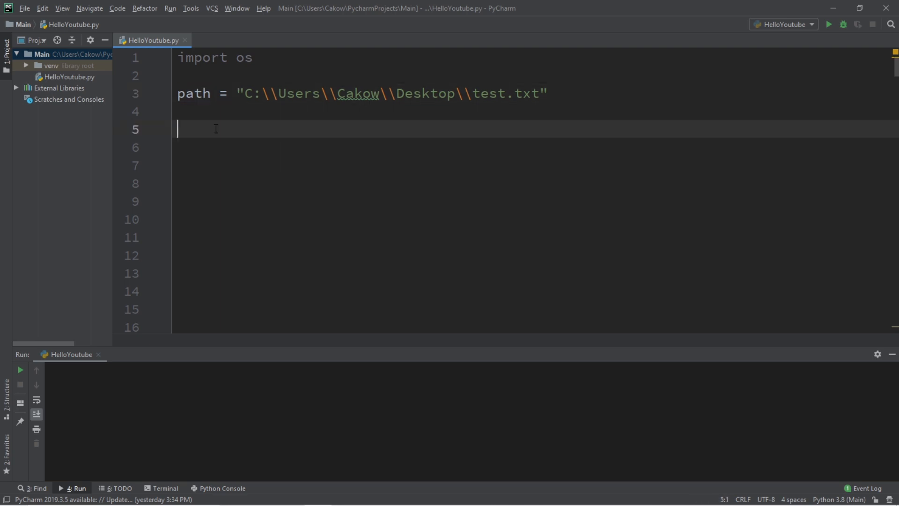
Add an `if os.path.exists(path):` branch printing "That location exists!".
text(if)
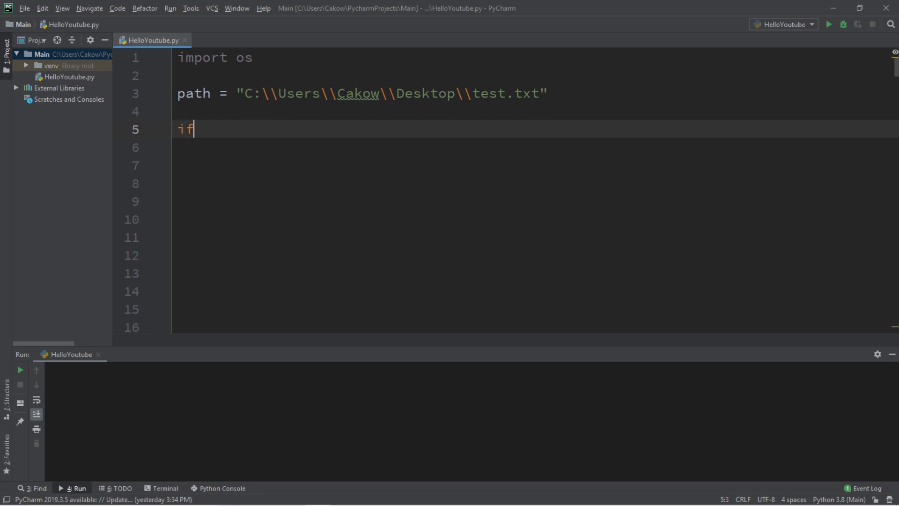
text(os.path)
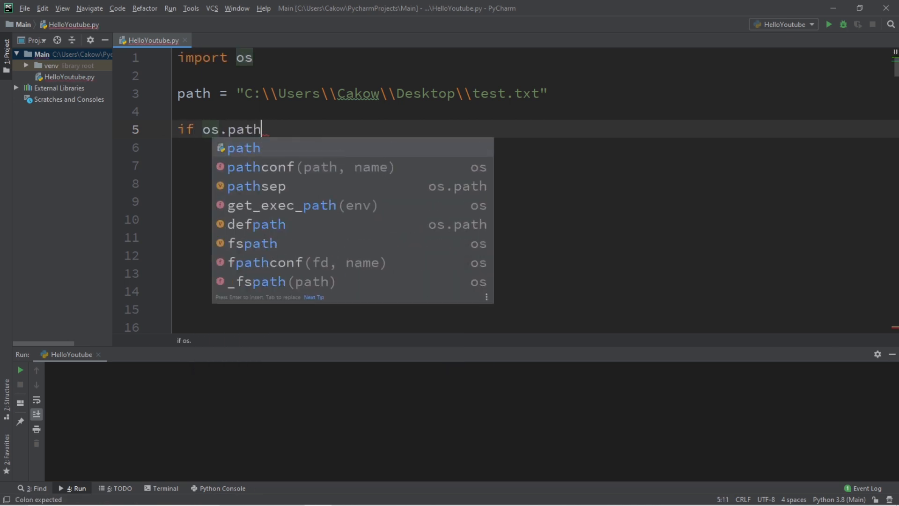
text(.exis)
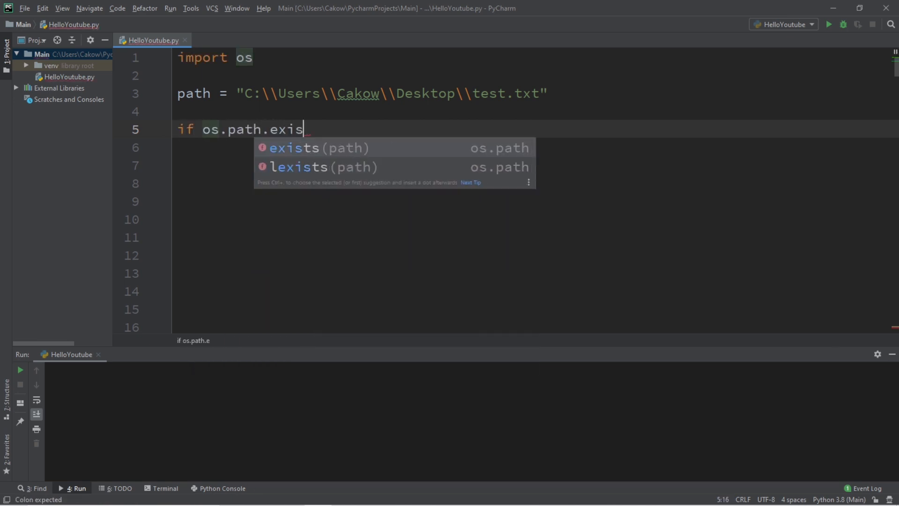
text(ts(path):)
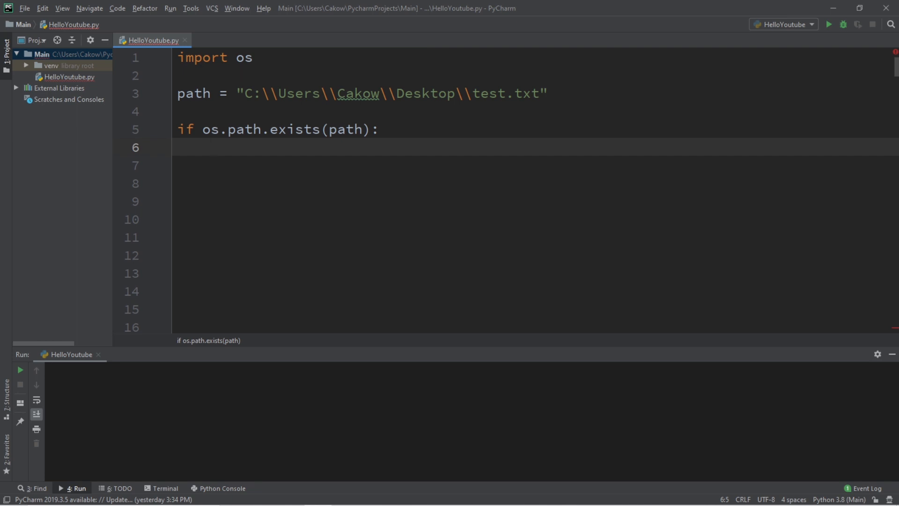
text(print)
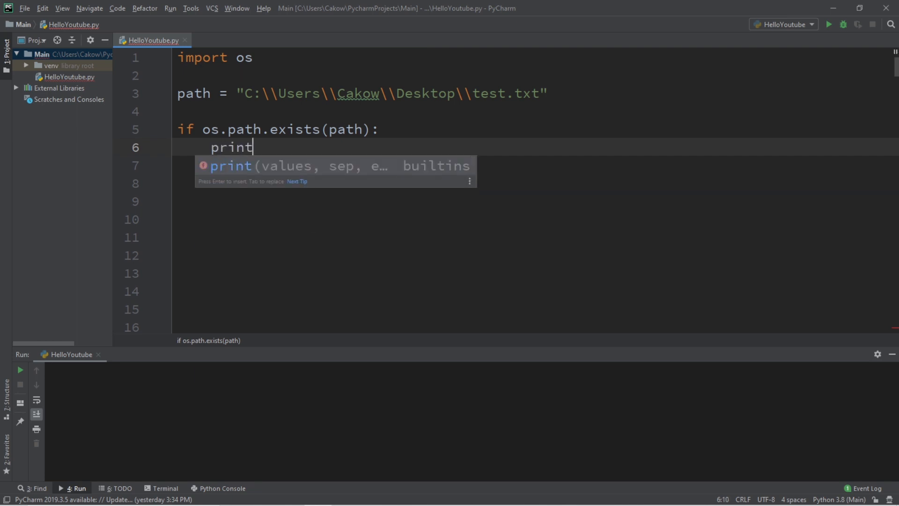
text(("That)
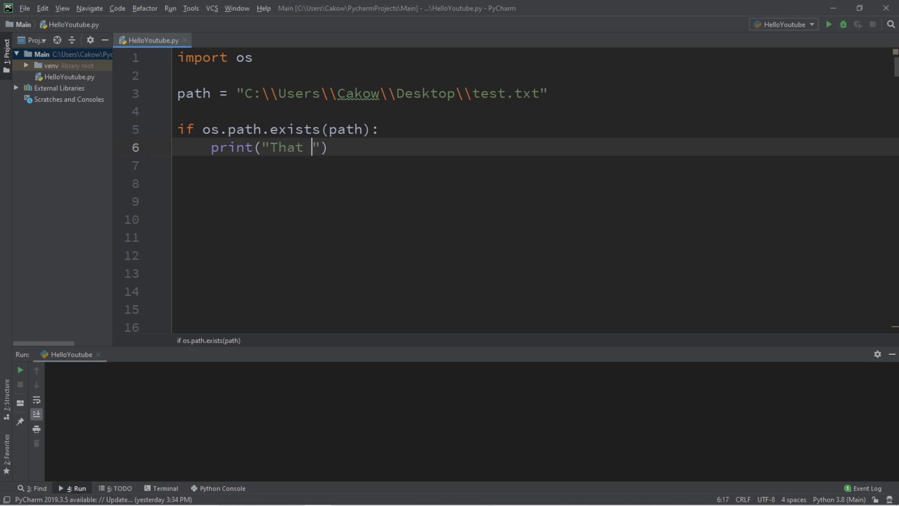
text(location ex)
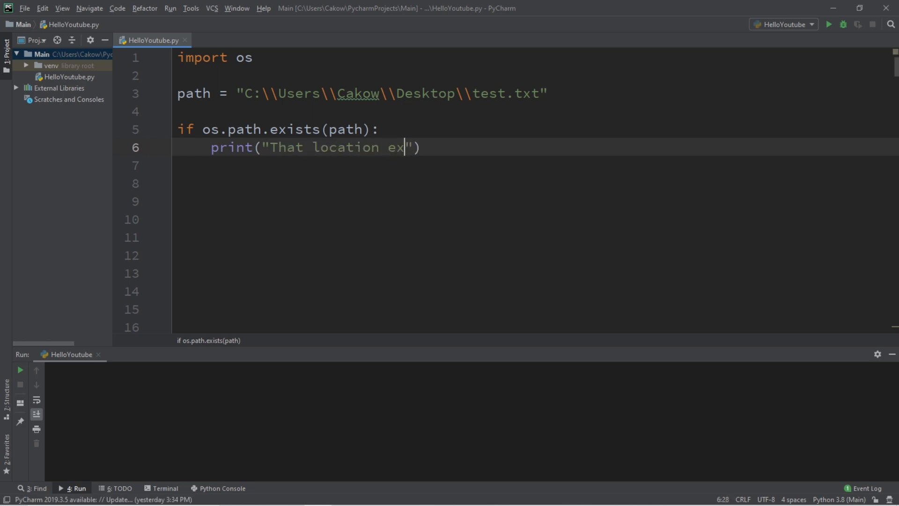
text(ists)
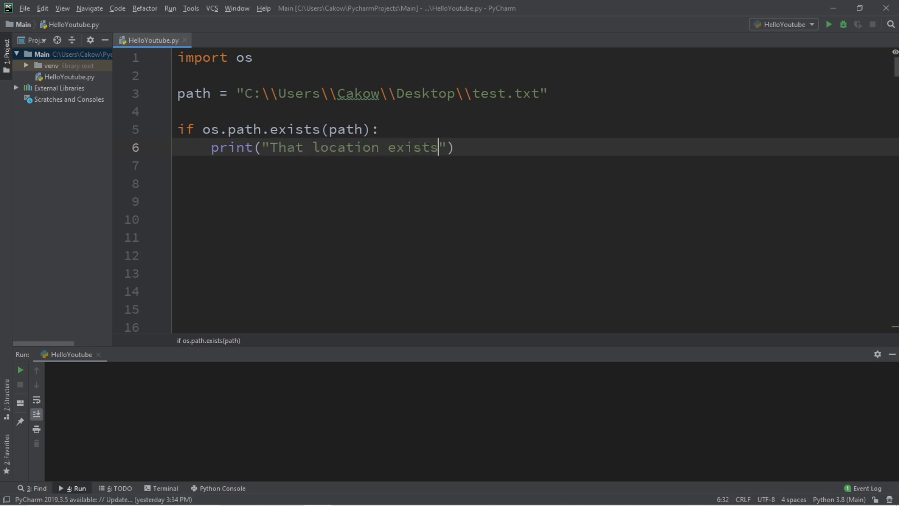
text(!)
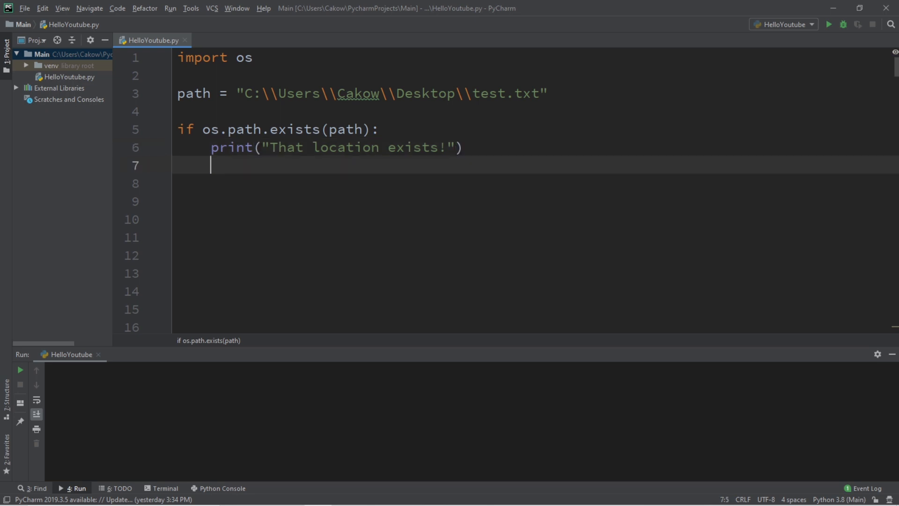
Add an `else:` branch printing "That location doesn't exist!".
text(else:)
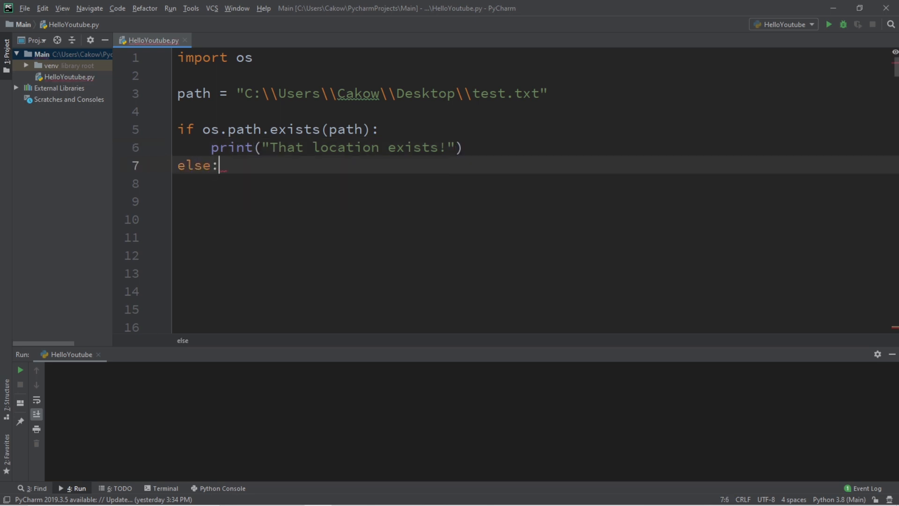
key(enter)
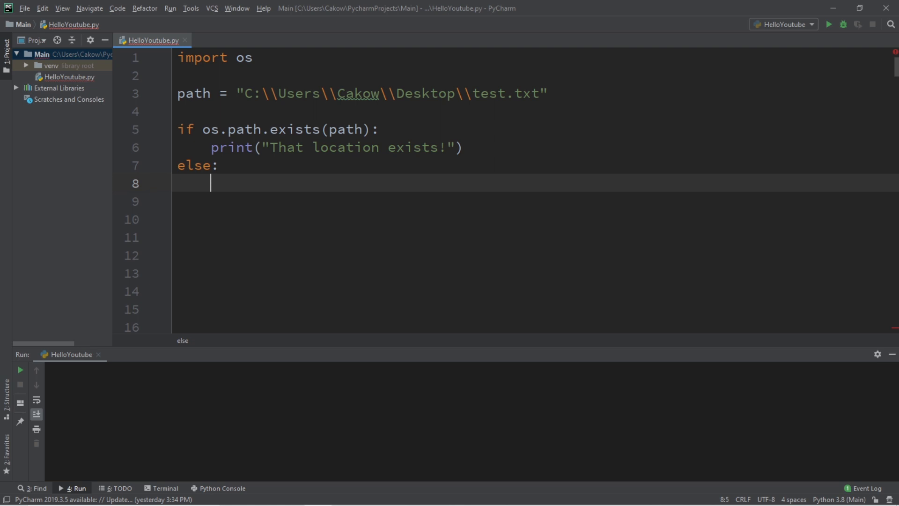
text(print())
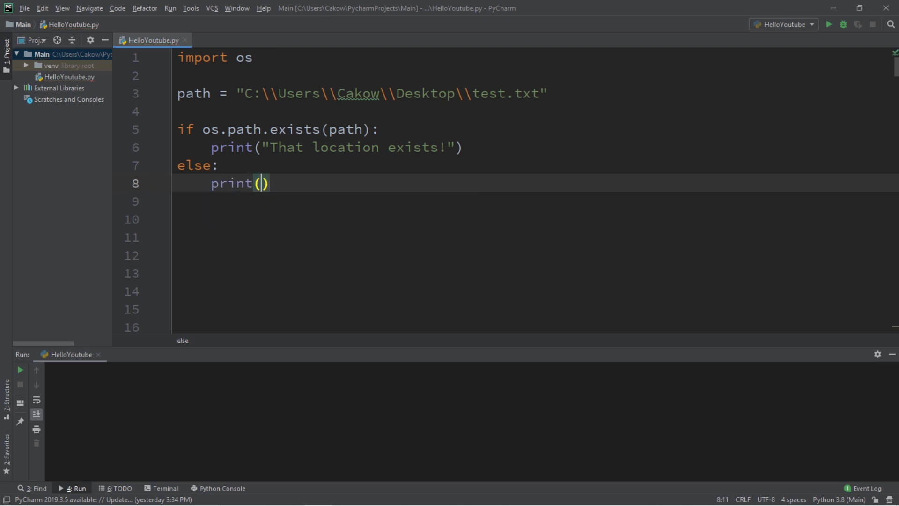
text("That location ")
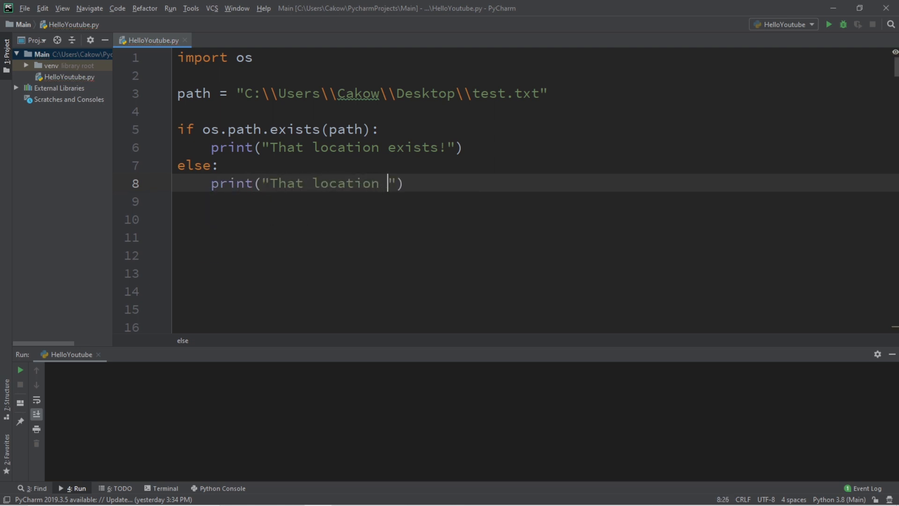
text(doesn't e)
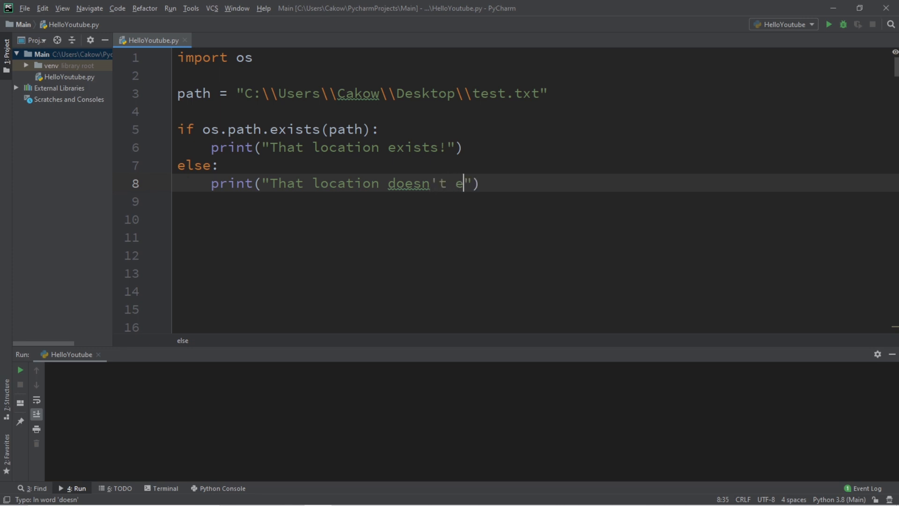
text(xist!)
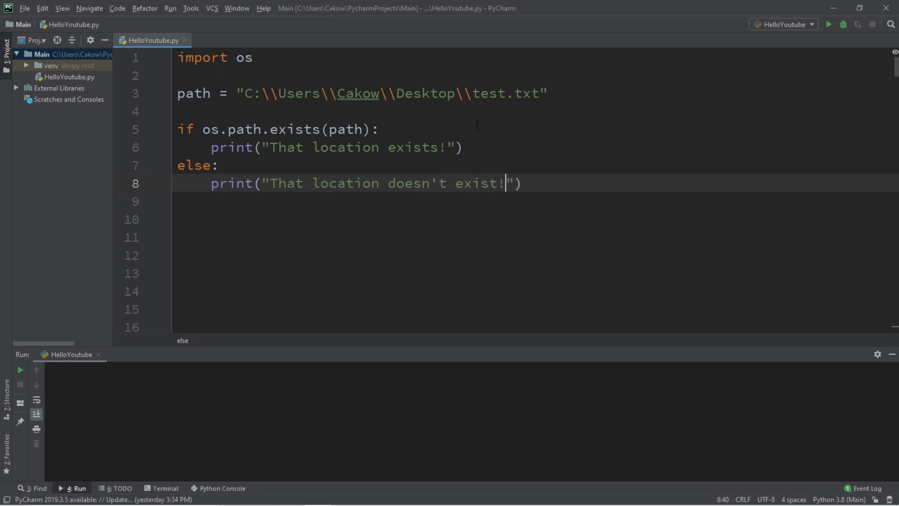
mouse_move(832, 25)
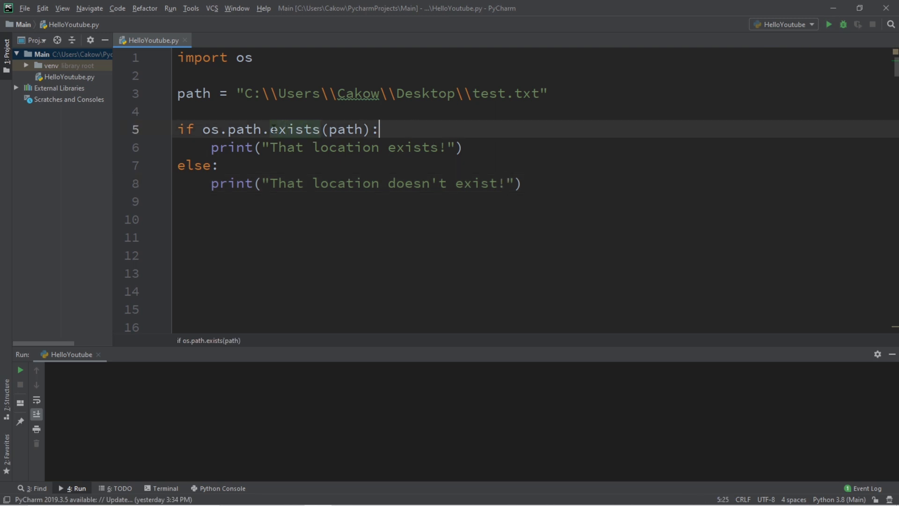
Run the existence check, then start a new line inside the exists branch.
click(190, 165)
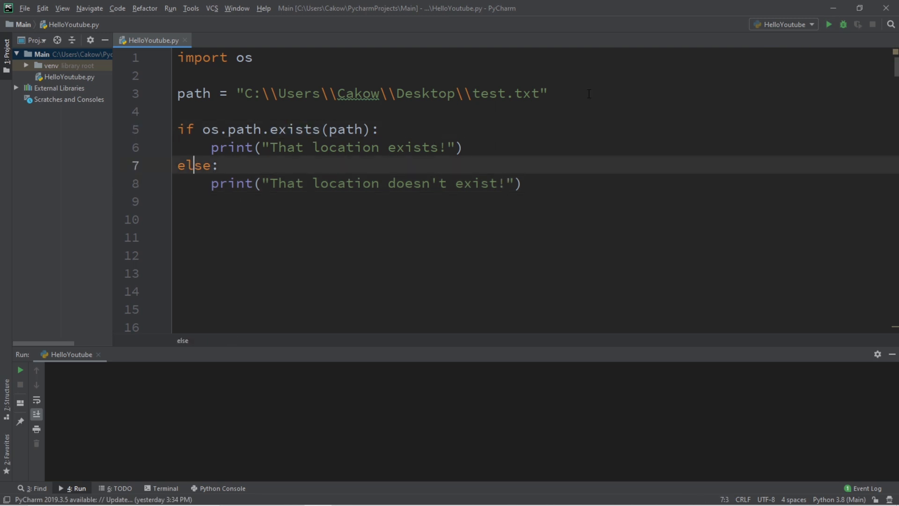
click(831, 24)
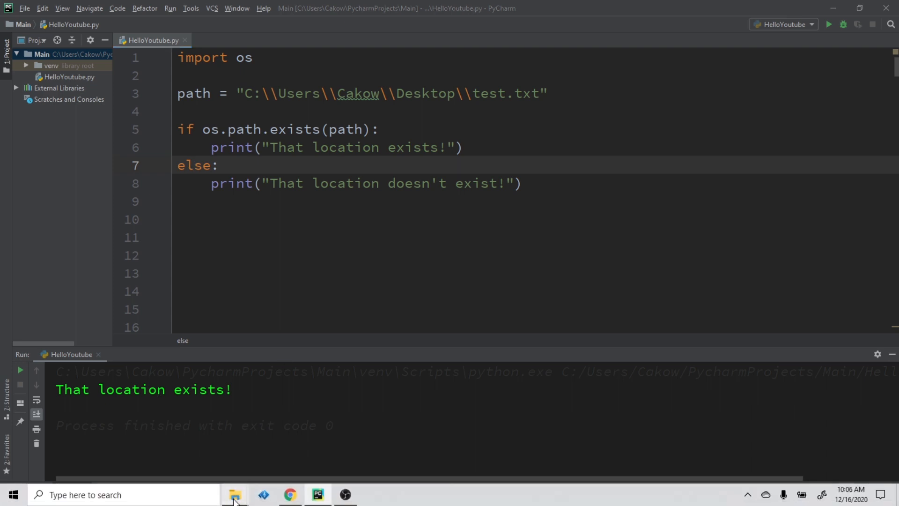
click(236, 493)
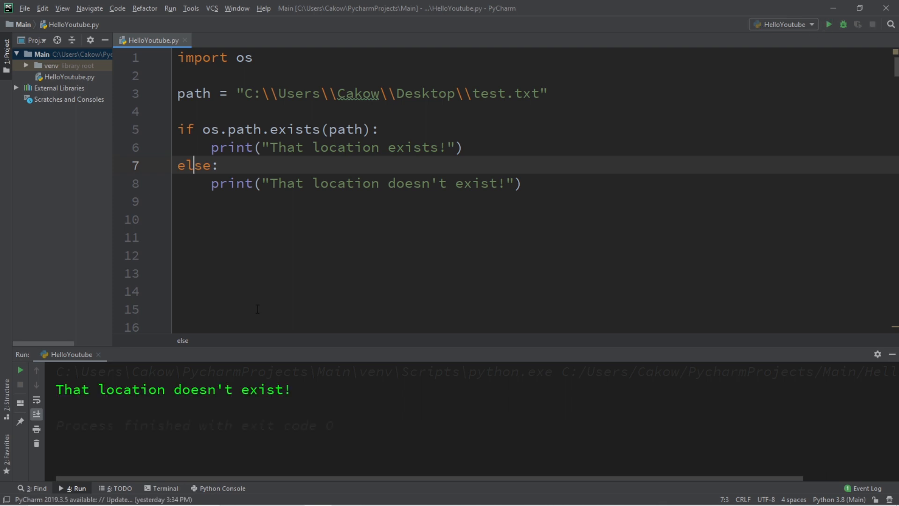
click(380, 129)
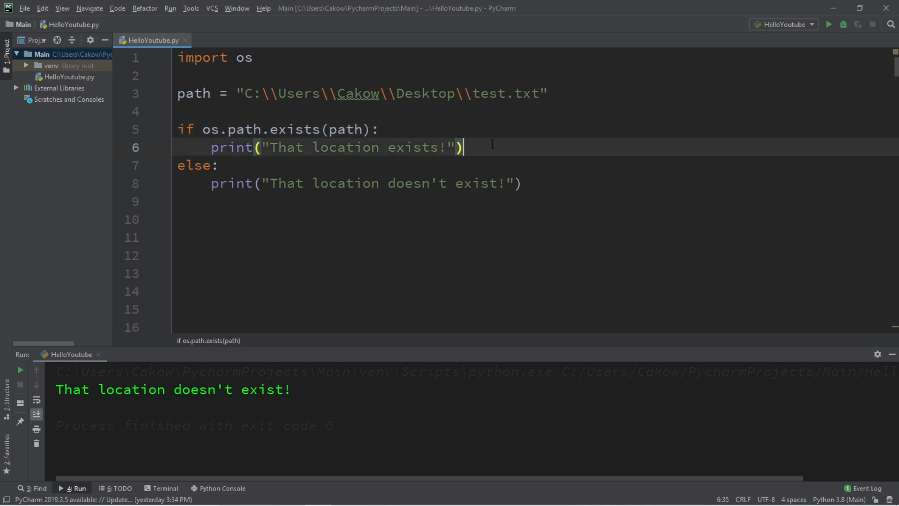
key(Enter)
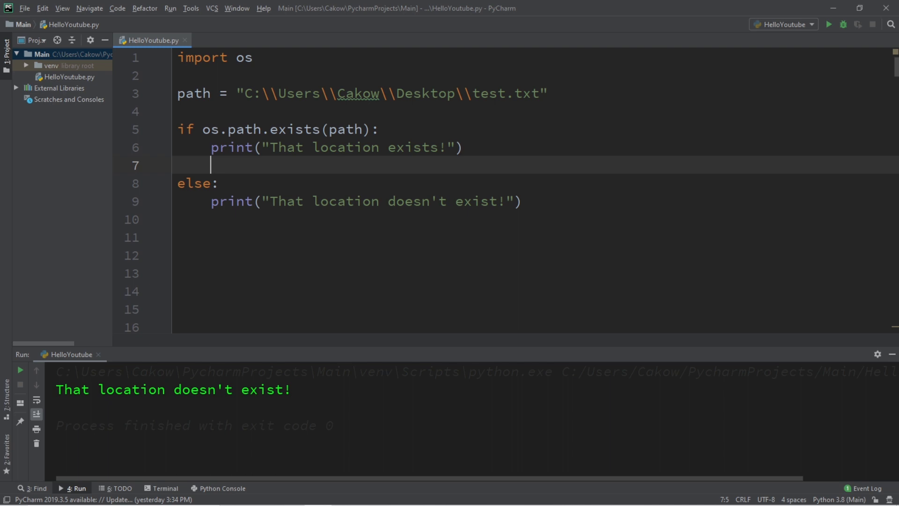
Nest an `if os.path.isfile(path):` check printing "That is a file".
text(if)
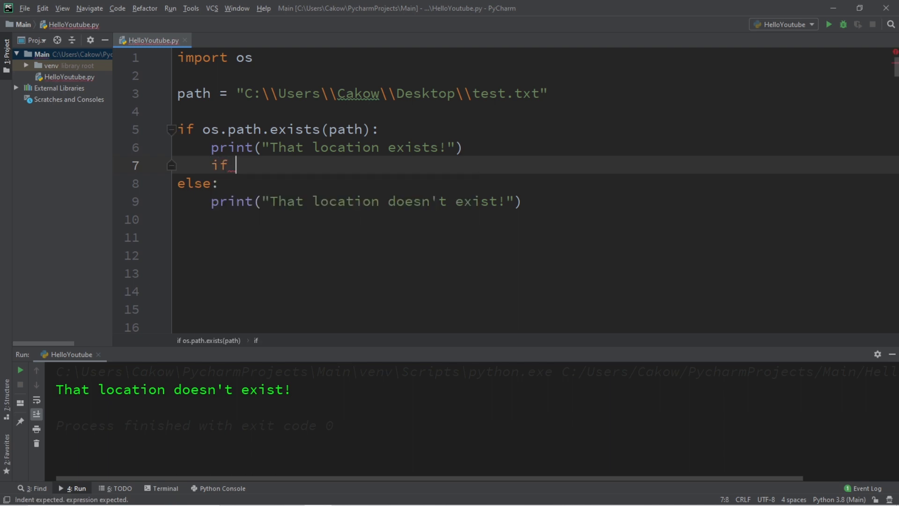
text(os.path)
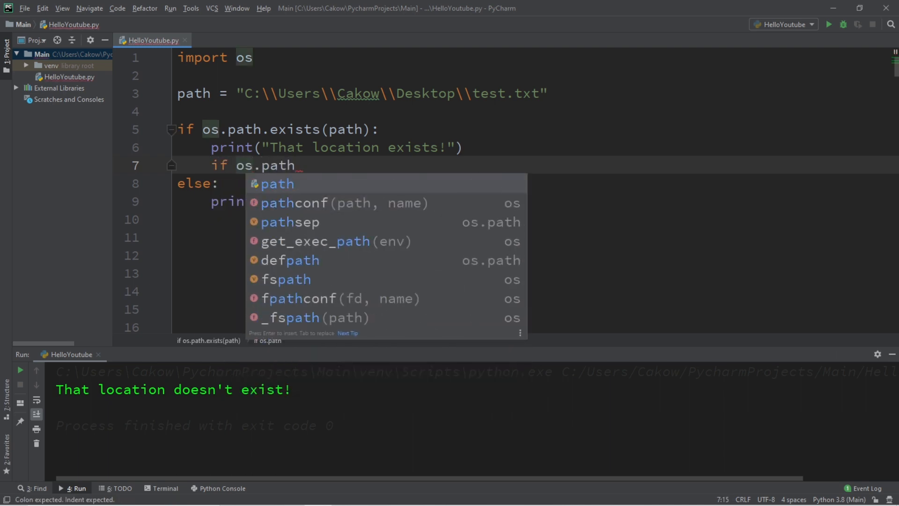
text(.isfile)
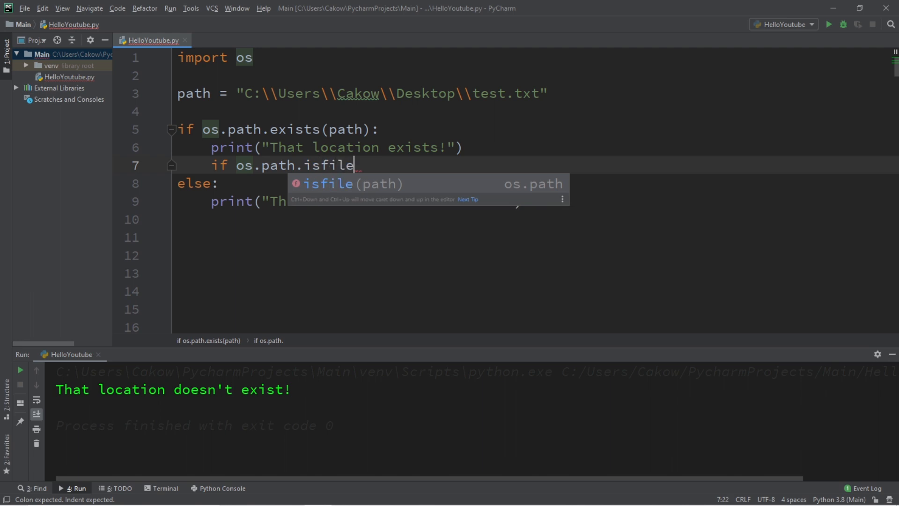
text((p)
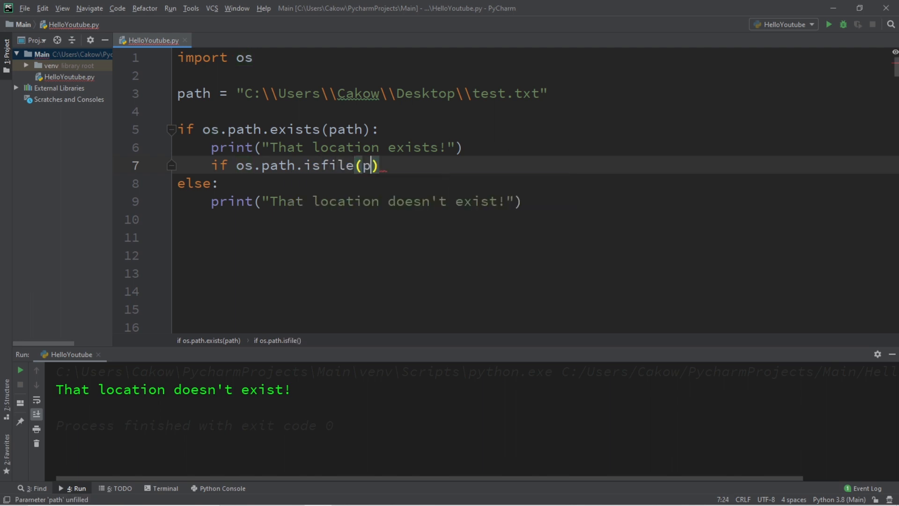
text(ath):)
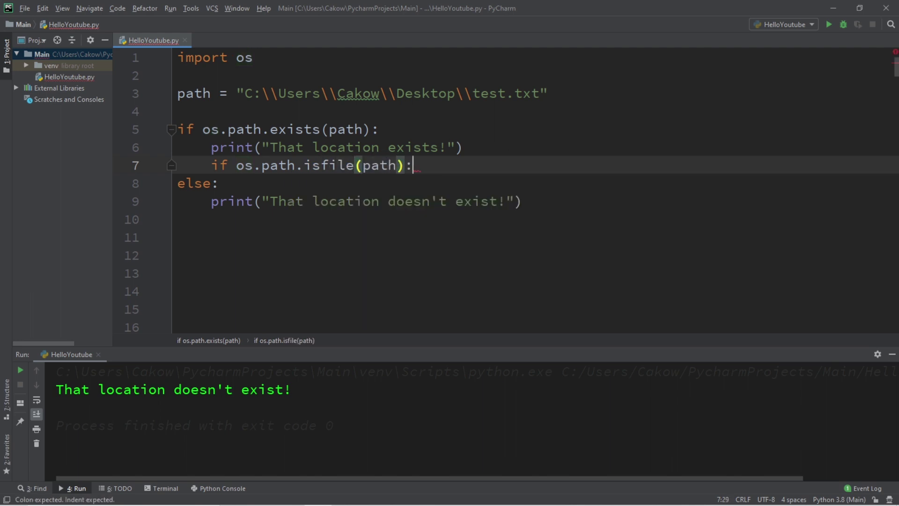
text(print())
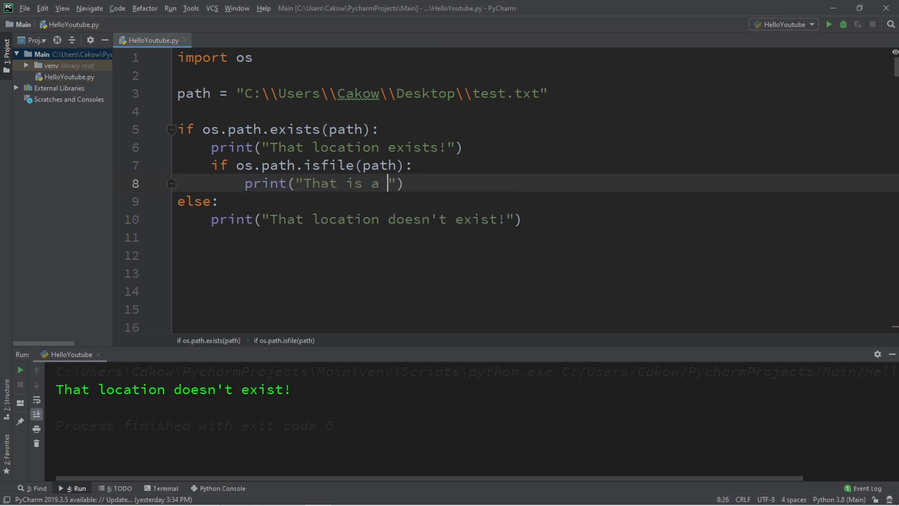
text(file)
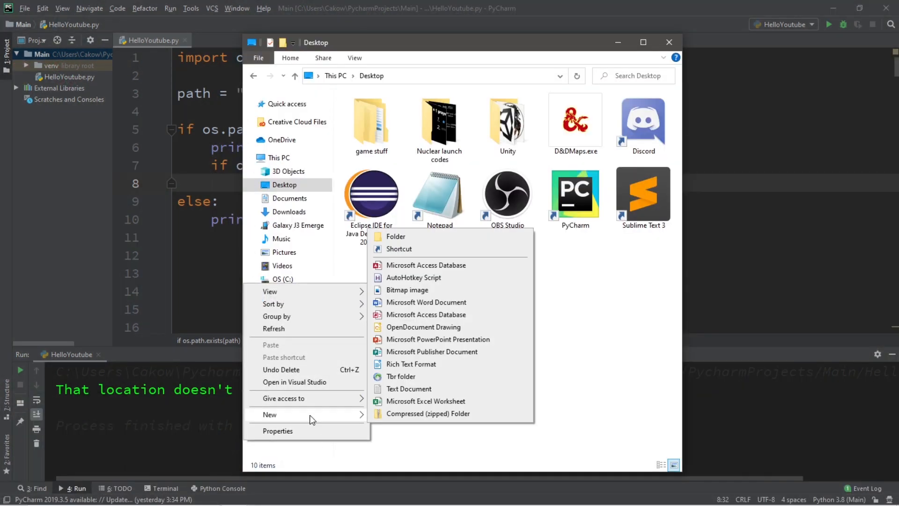
Create a new folder named folder on the Desktop in File Explorer.
click(408, 388)
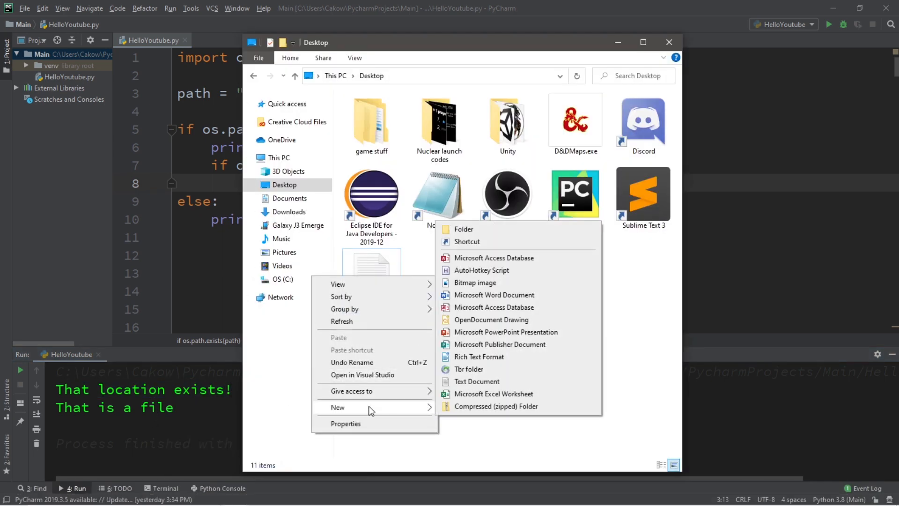
click(465, 229)
text(folder)
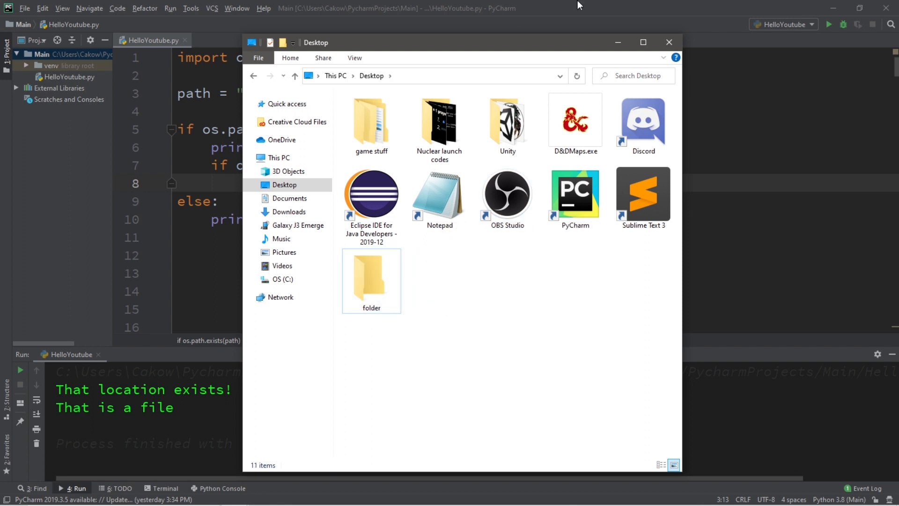
Point the path string at the Desktop folder instead of test.txt.
click(669, 42)
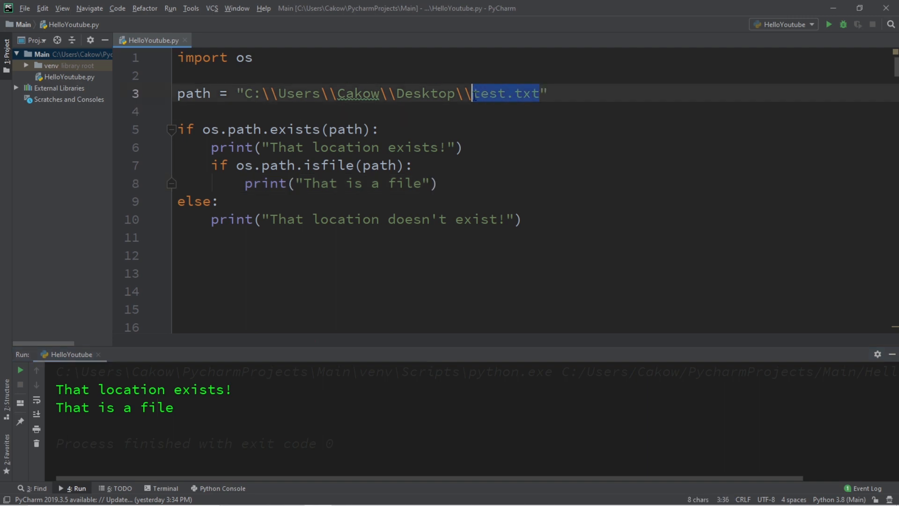
text(folder)
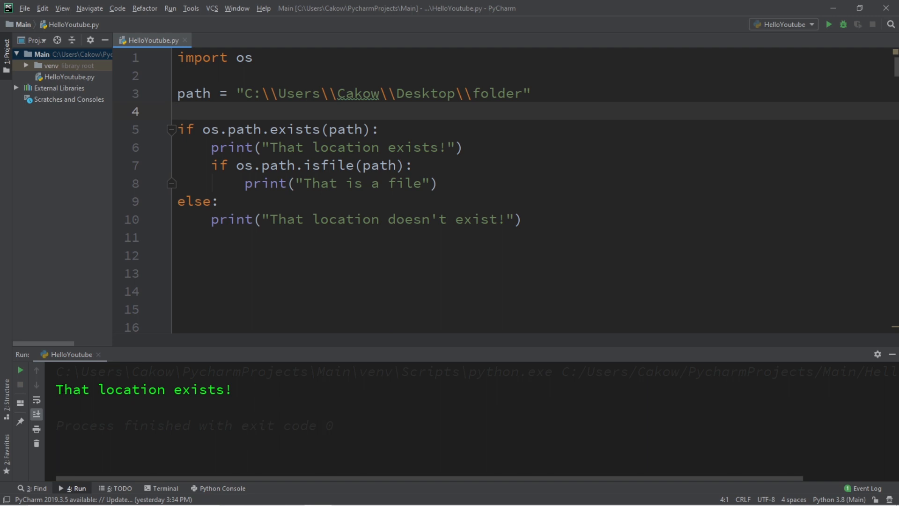
click(455, 183)
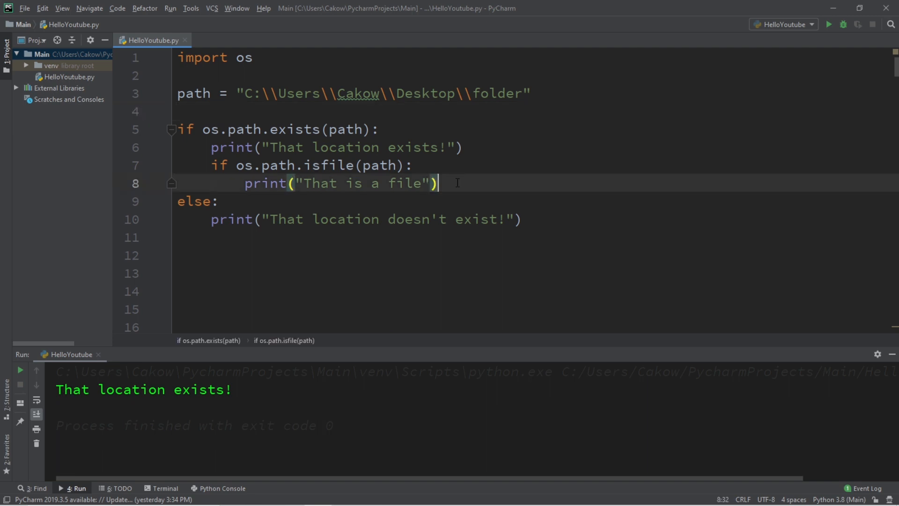
Add an `elif os.path.isdir(path):` branch printing "That is a directory!".
text(elif os)
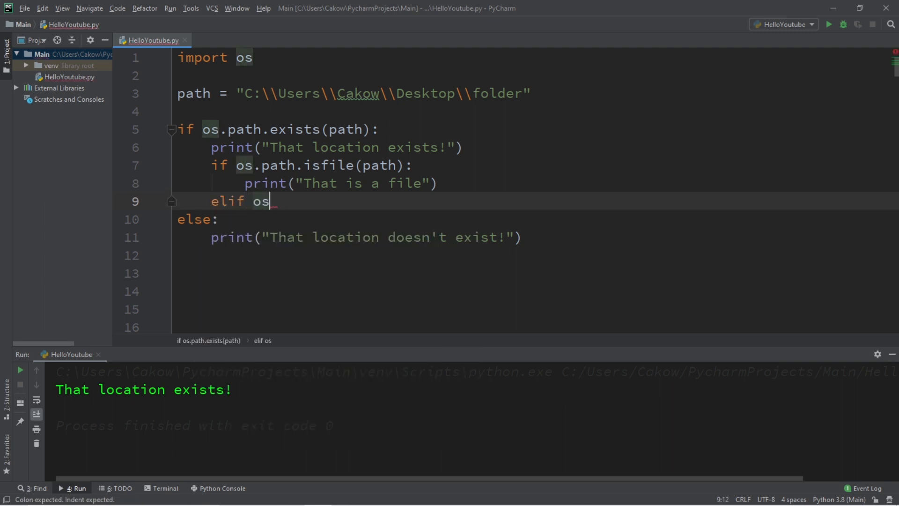
text(.path.isdir()
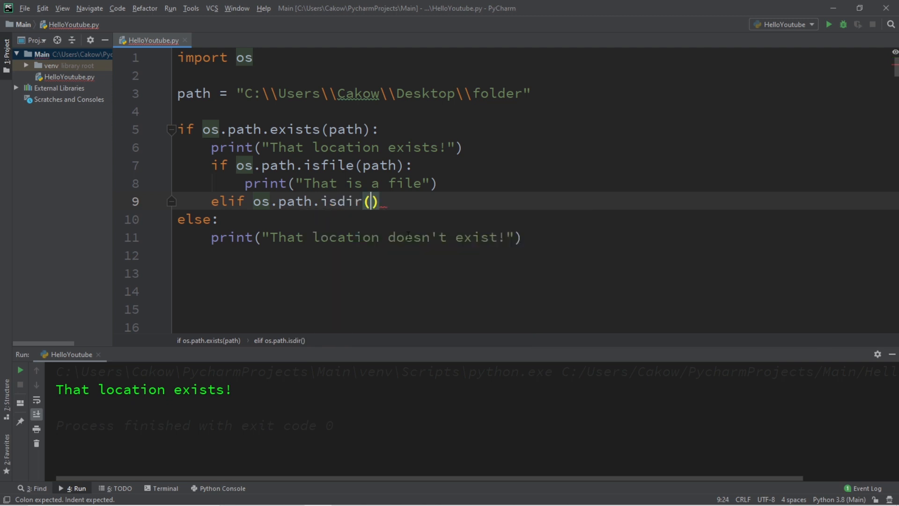
text(path)
text(print()
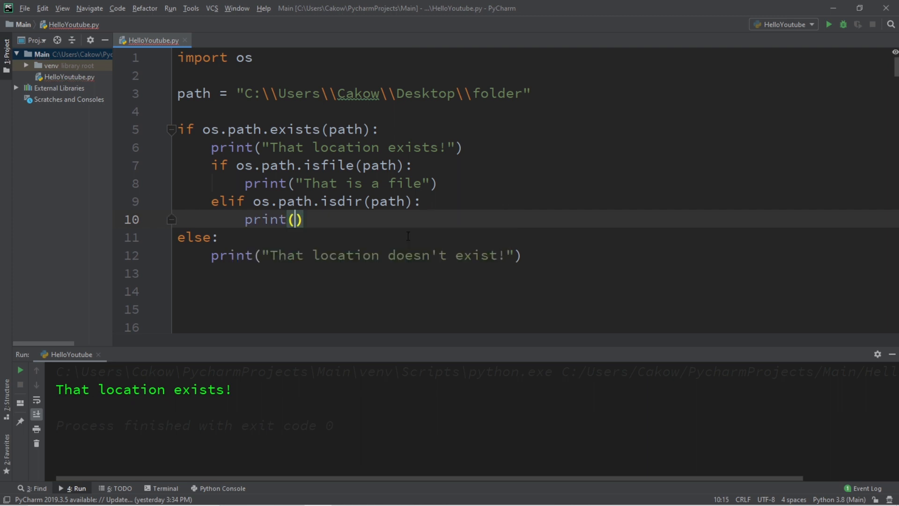
text("That ")
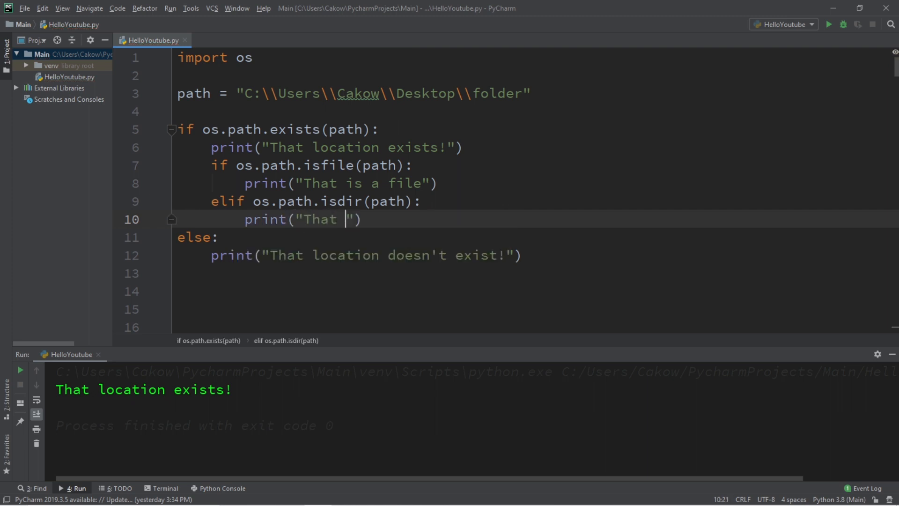
text(is a directory!)
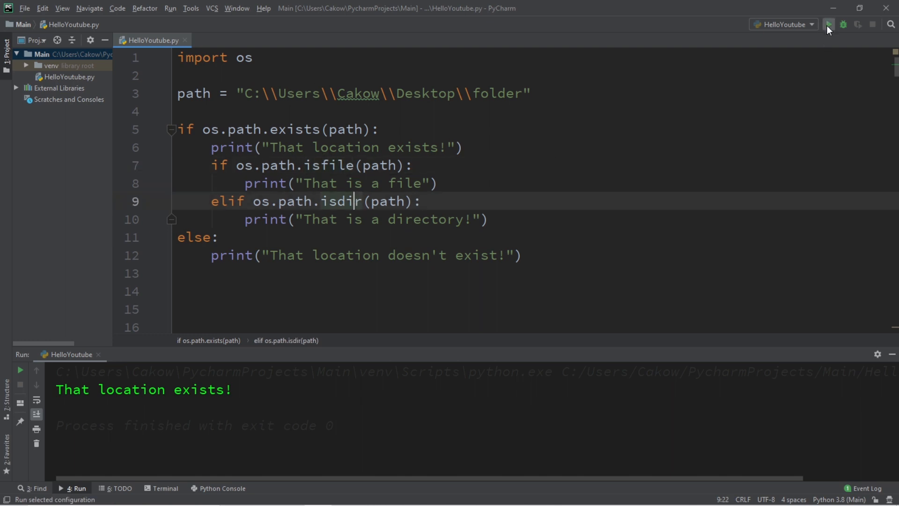
Run the script so it reports the location exists and is a directory.
click(831, 25)
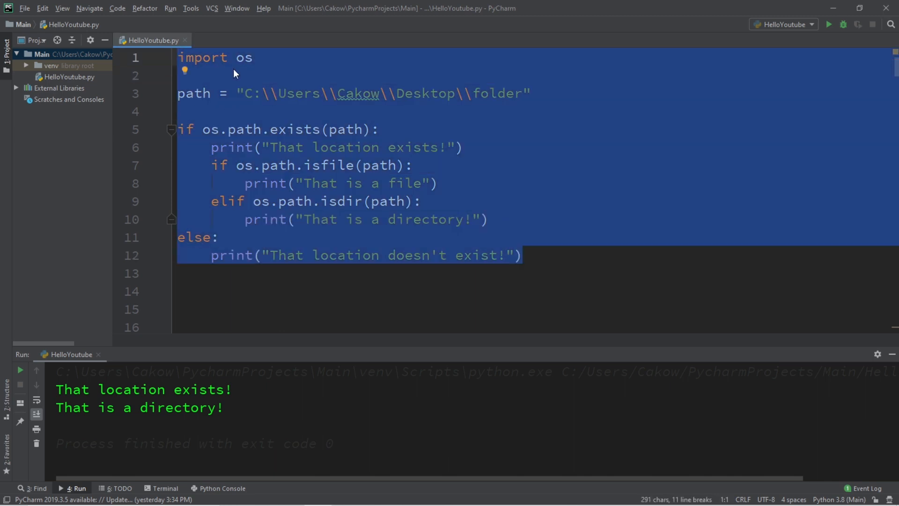
mouse_move(240, 78)
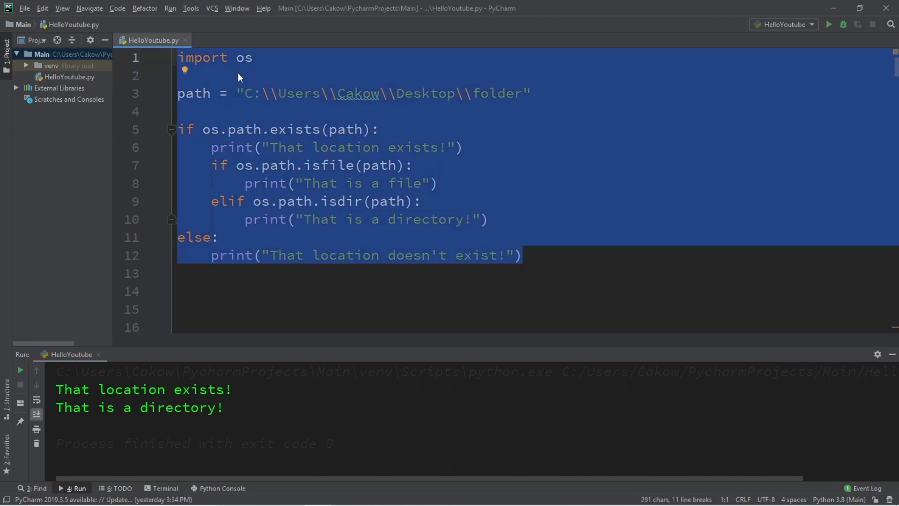